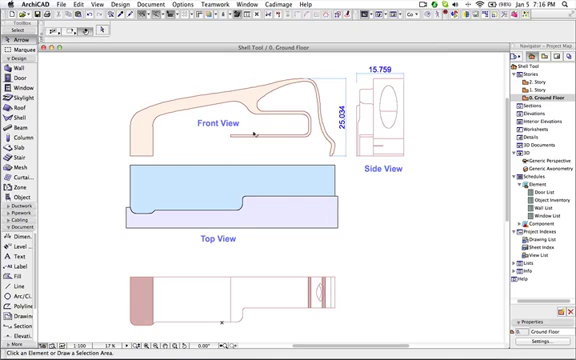
mouse_move(262, 178)
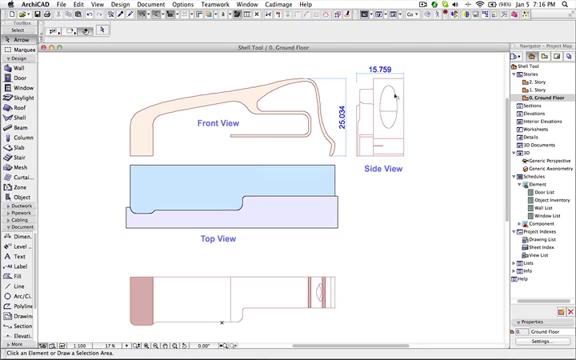
mouse_move(400, 96)
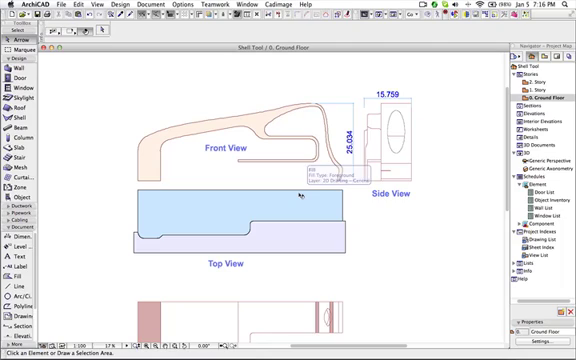
mouse_move(78, 124)
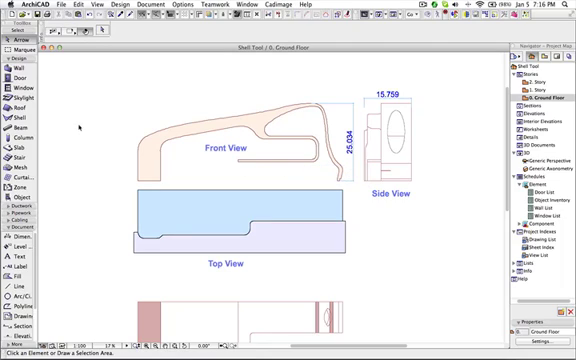
- Extrude the front-view profile as a shell with the chosen extrusion length
click(14, 118)
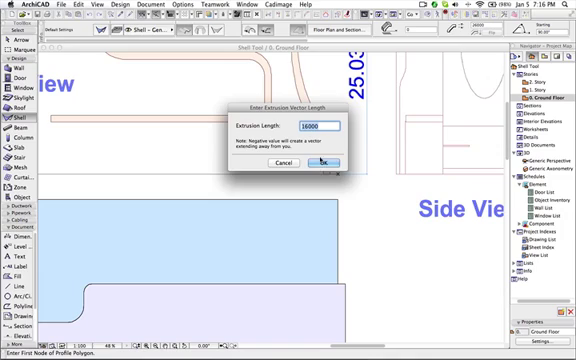
click(334, 164)
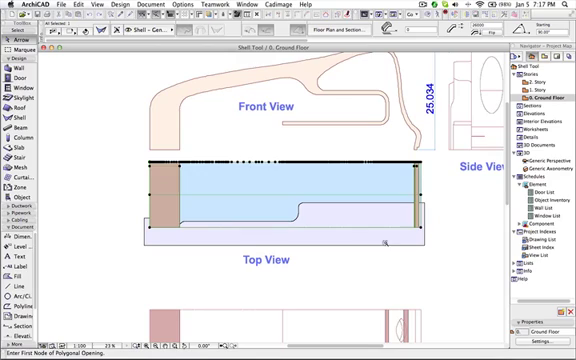
mouse_move(384, 242)
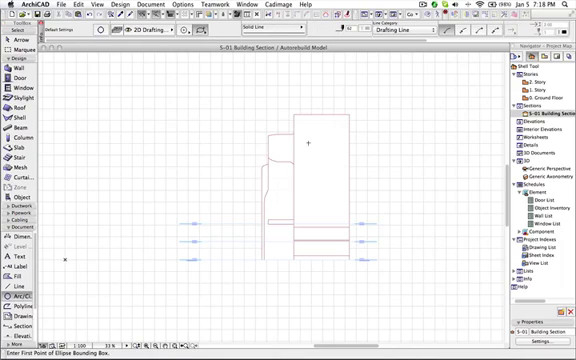
- Draw an oval outline over the upper part of the shell in the section view
drag(300, 136, 336, 200)
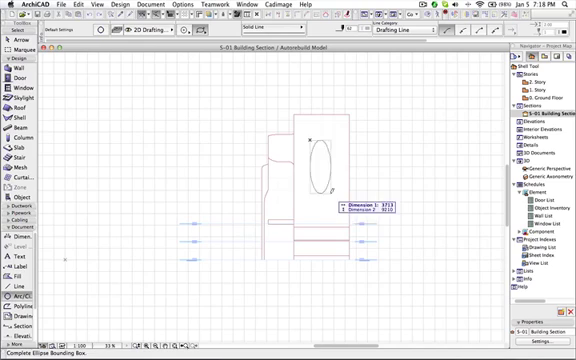